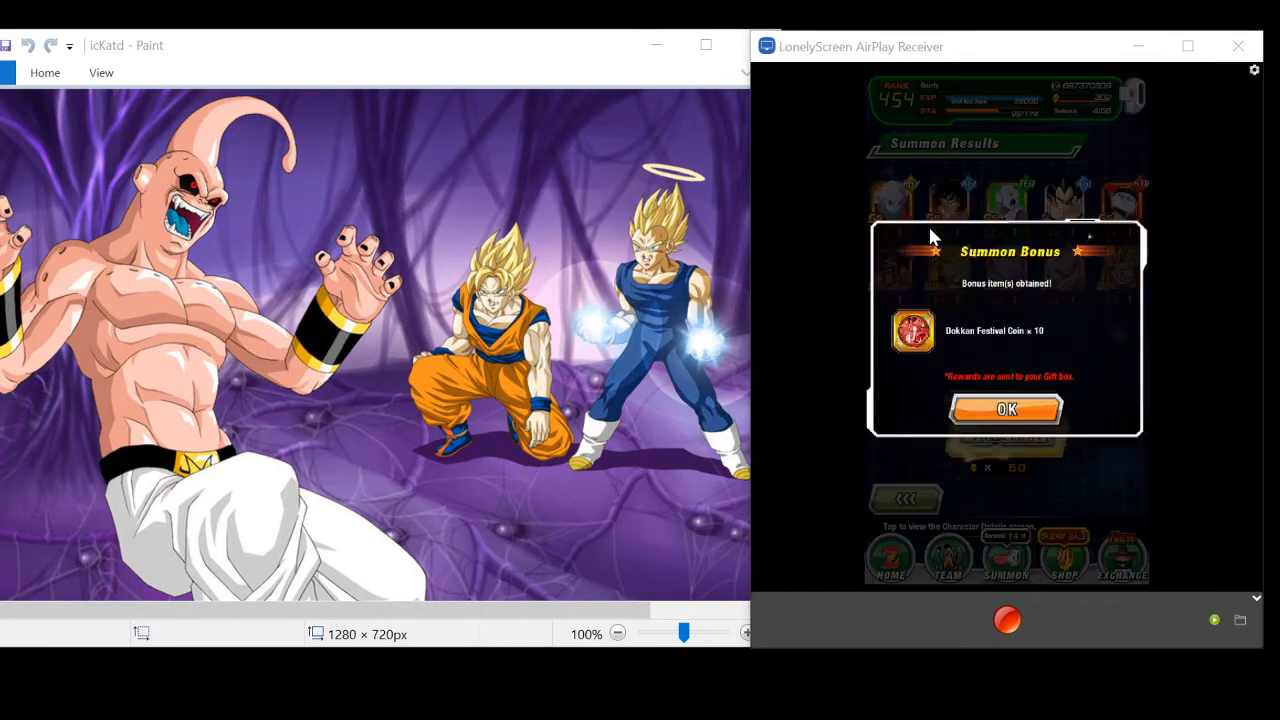
- Dismiss the Summon Bonus notice and run the Step 5–7 multi-summon on the festival banner
left_click(1006, 409)
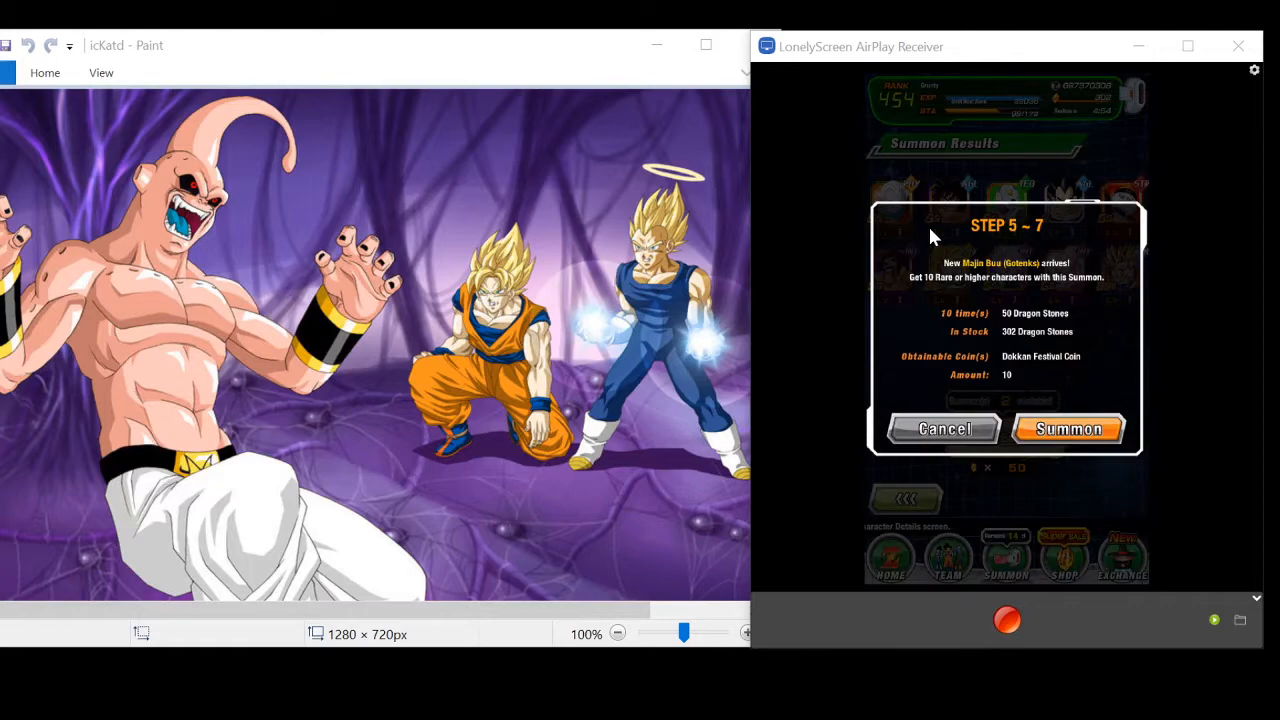
left_click(1068, 429)
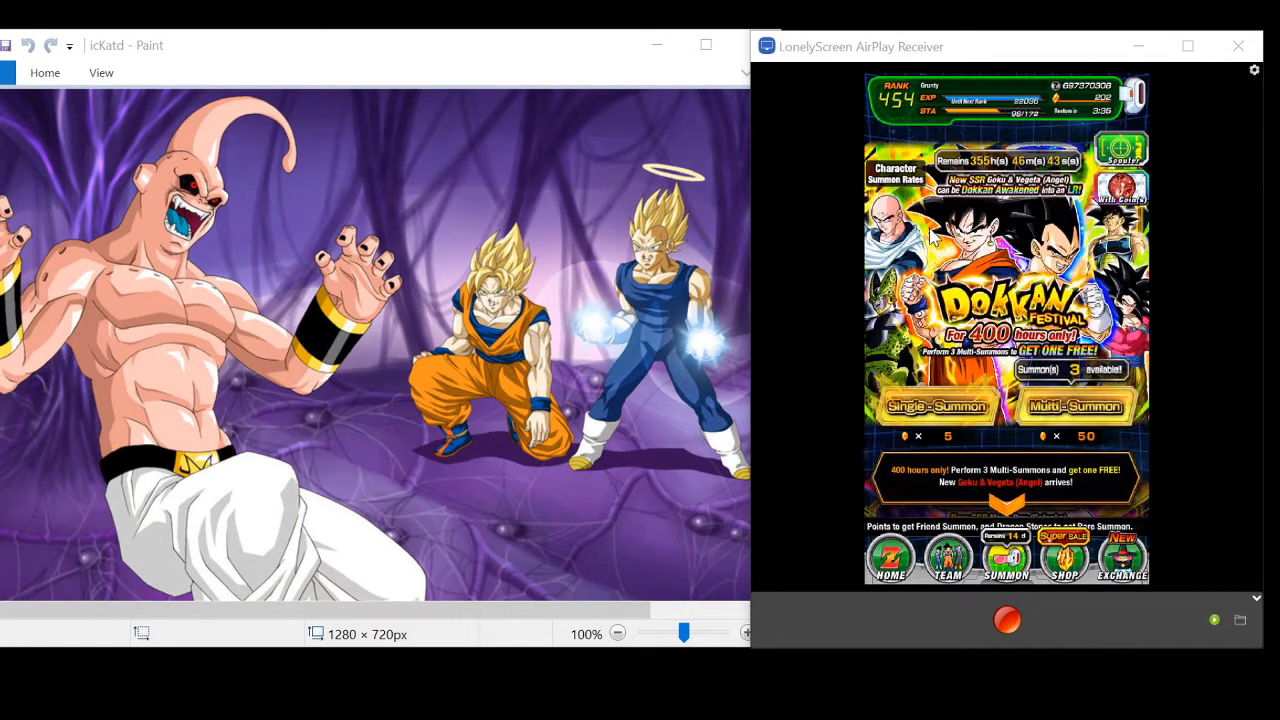
- Do another paid multi-summon on the festival banner, dropping stones to 52, and dismiss the coin bonus notice
left_click(1075, 406)
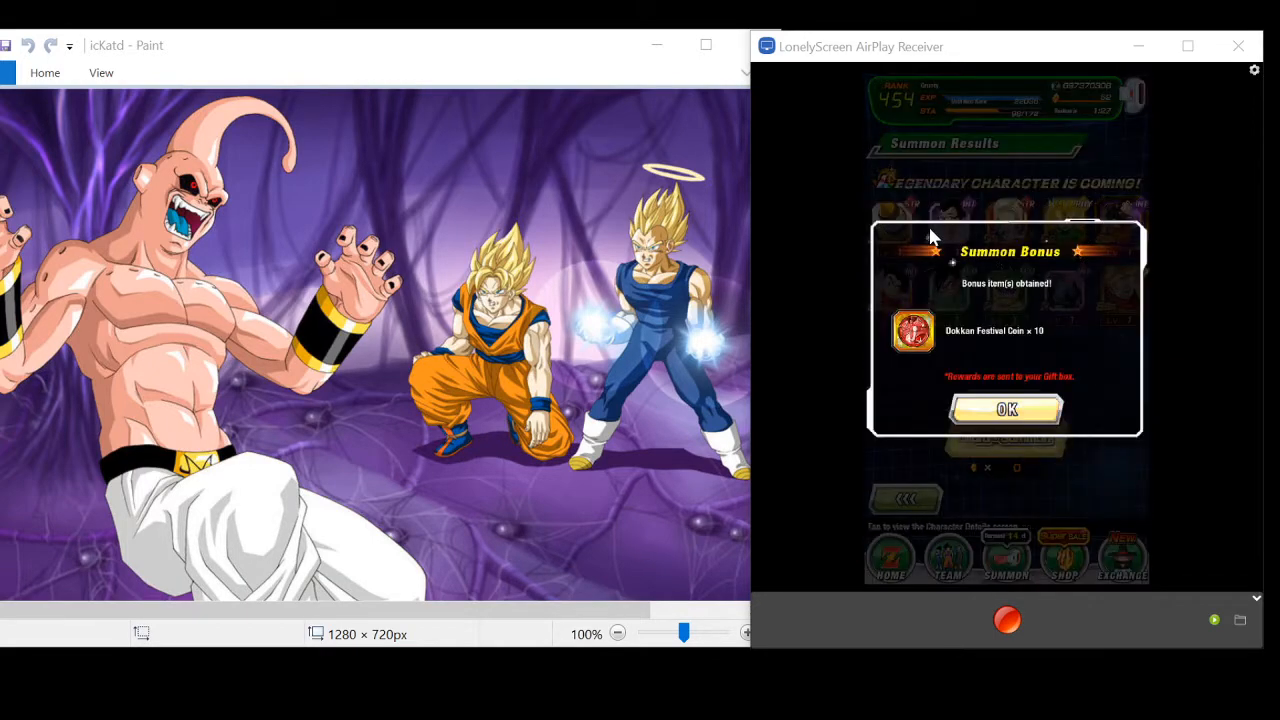
left_click(1006, 409)
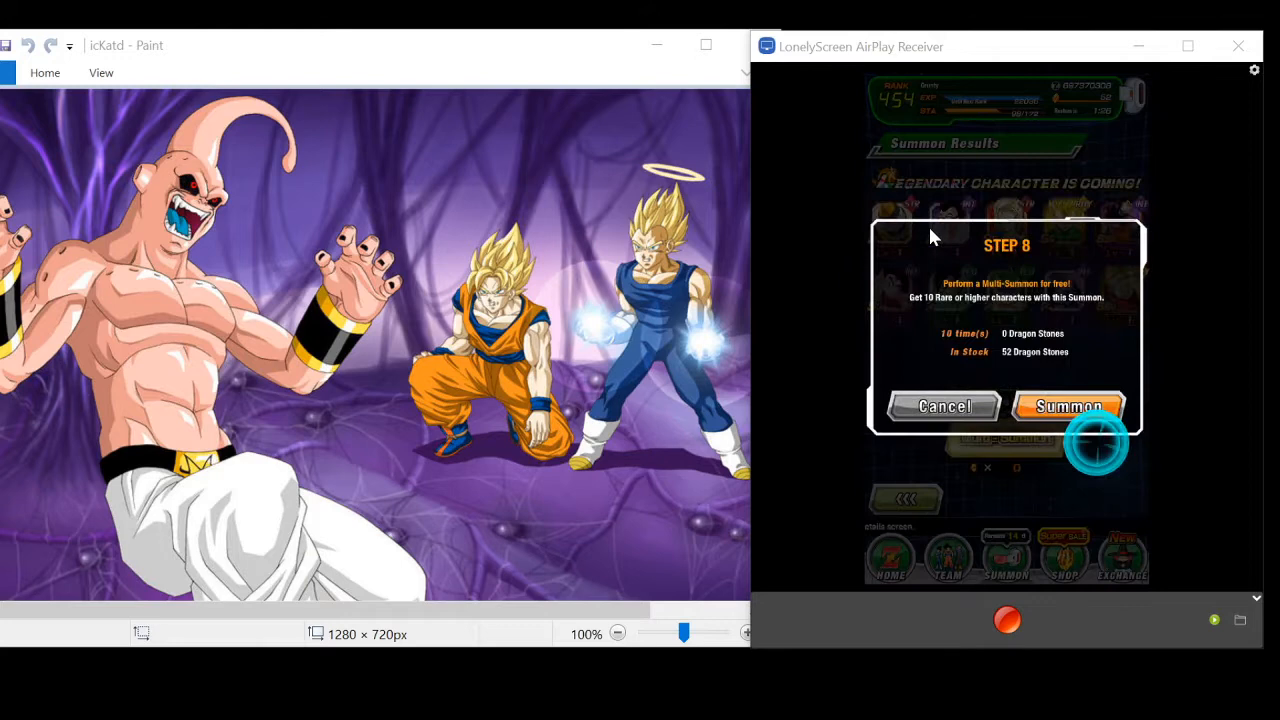
- Claim the free Step 8 multi-summon, then go to the Team Menu
left_click(1068, 406)
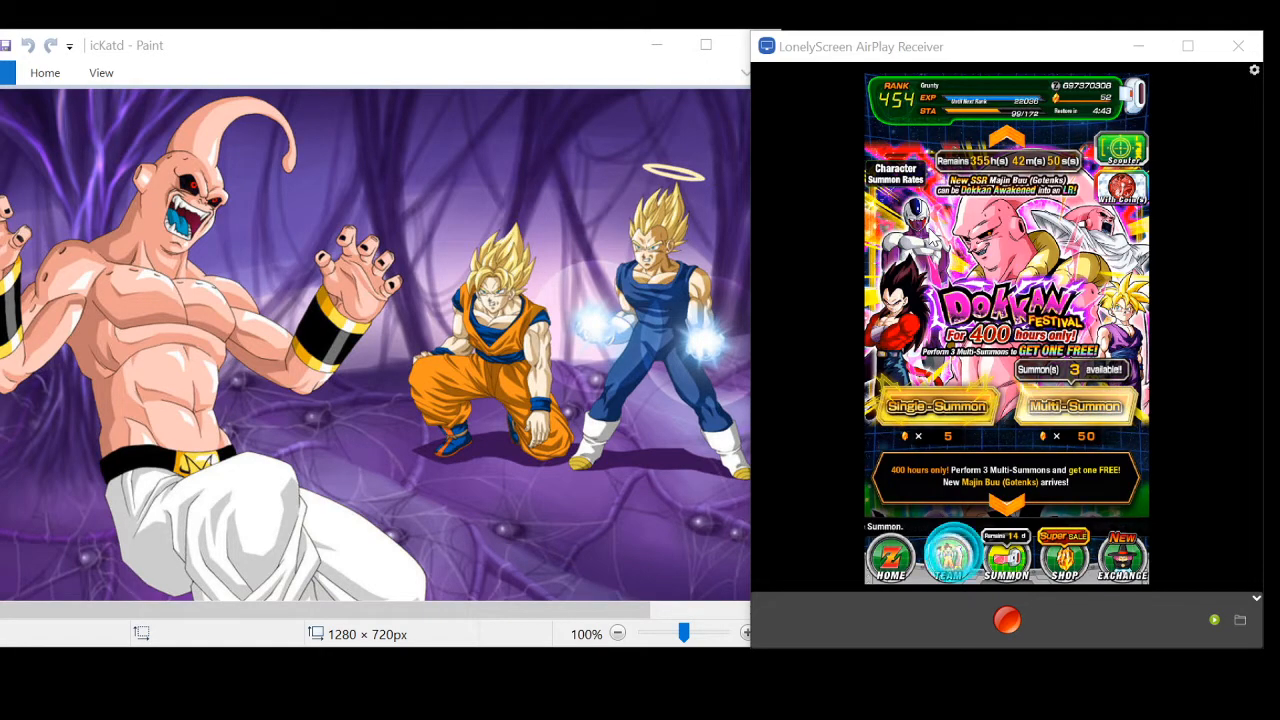
left_click(948, 556)
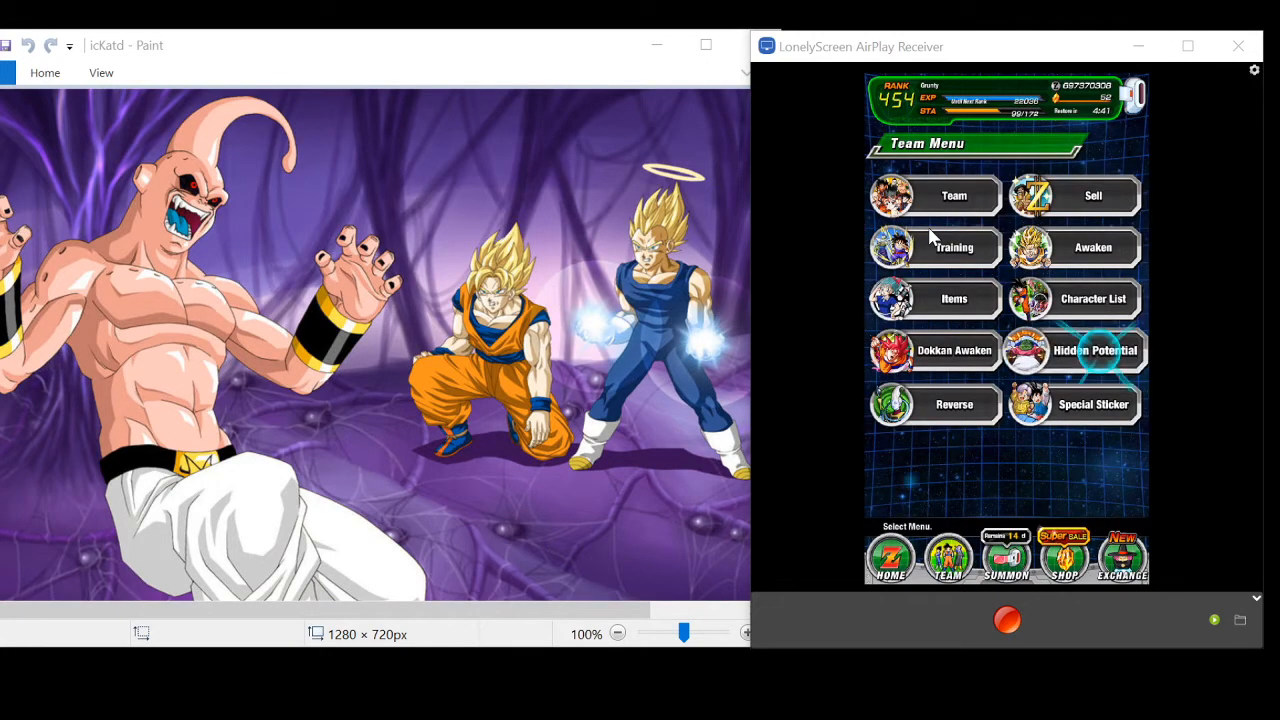
- Go to Hidden Potential and open the Pick a Character list
left_click(1074, 351)
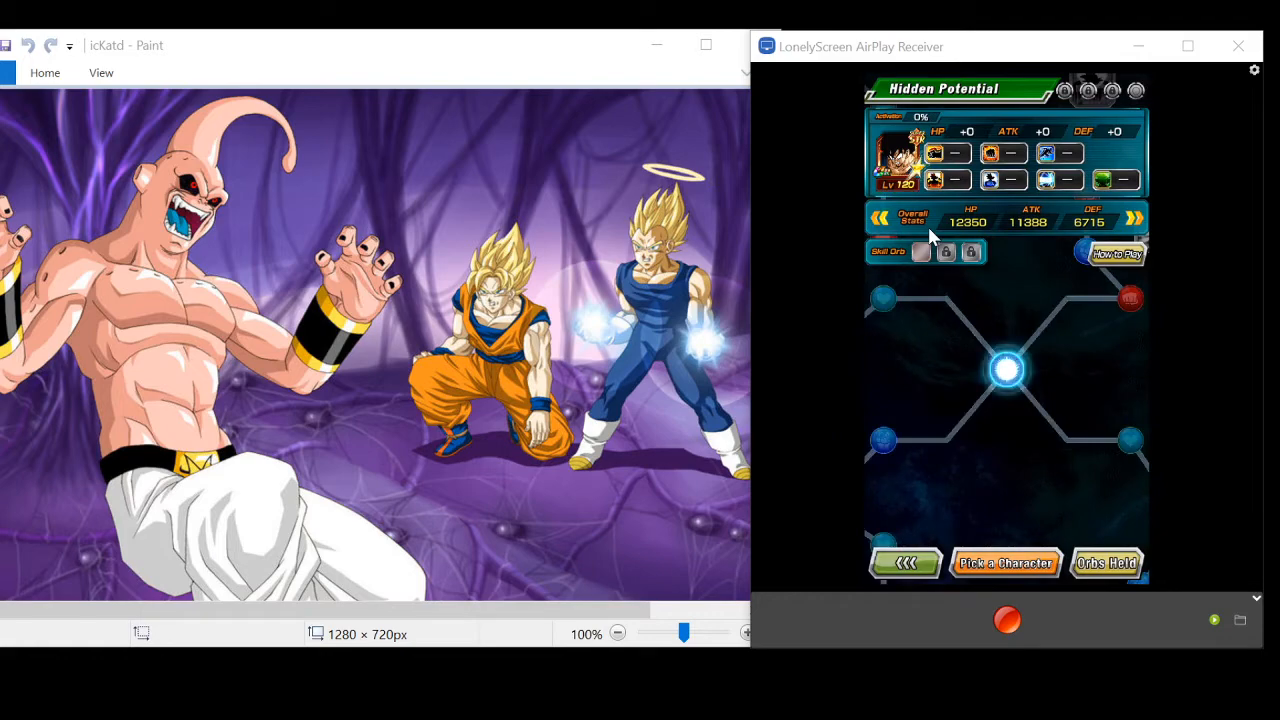
left_click(1006, 563)
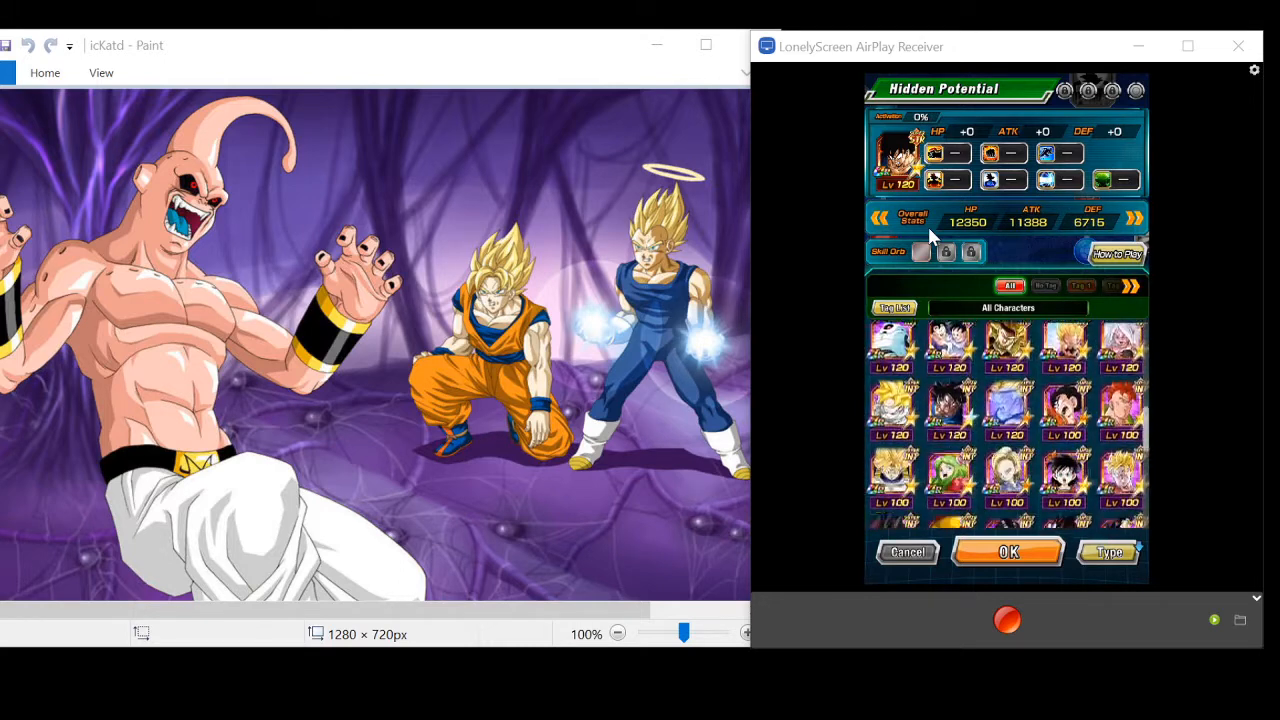
- Scroll the character list to the Eternal Rivalry Goku & Vegeta card and view its stats
scroll("down", 3)
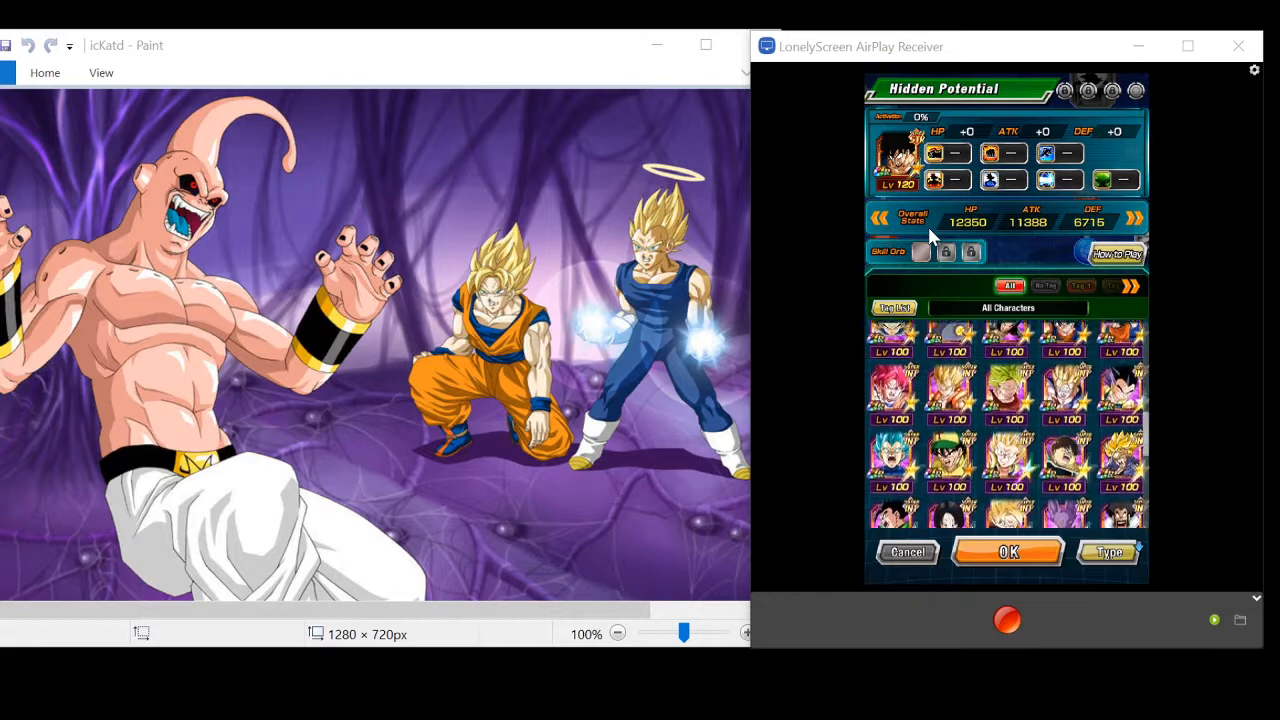
scroll("down", 3)
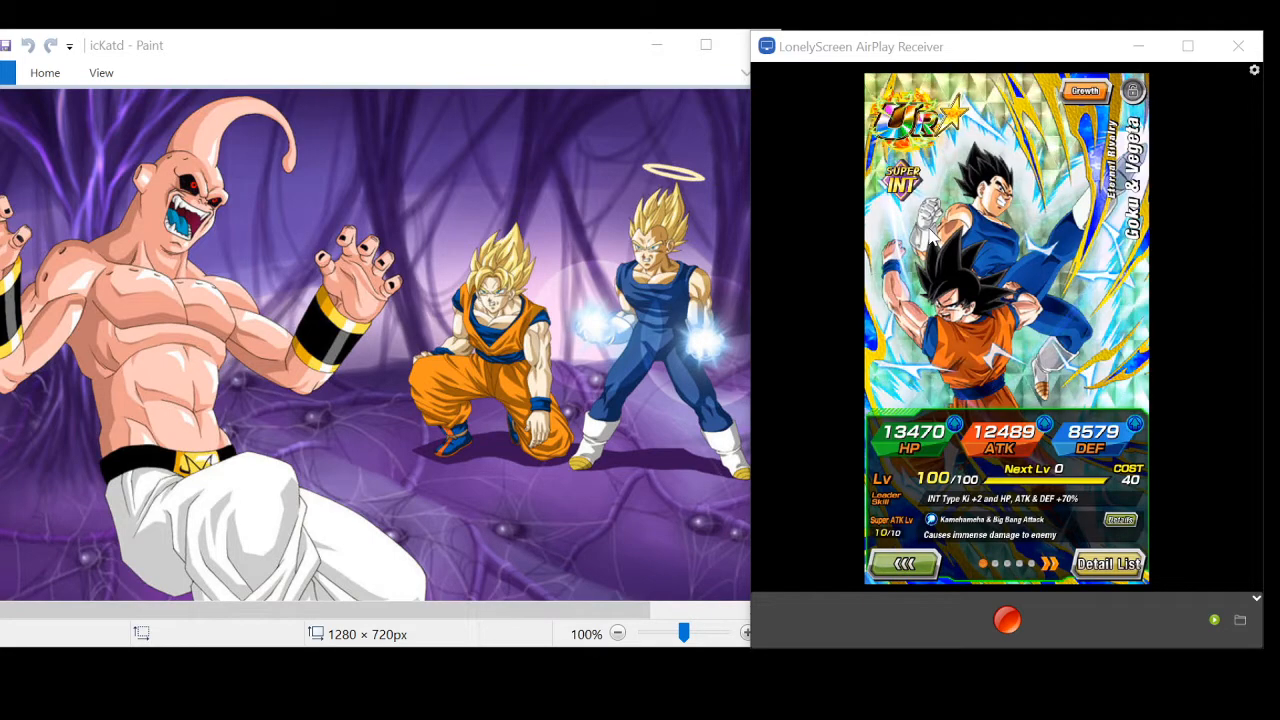
- View Goku & Vegeta's Dokkan Awakening medals, then the awakened LR card at level 1/150
left_click(1084, 91)
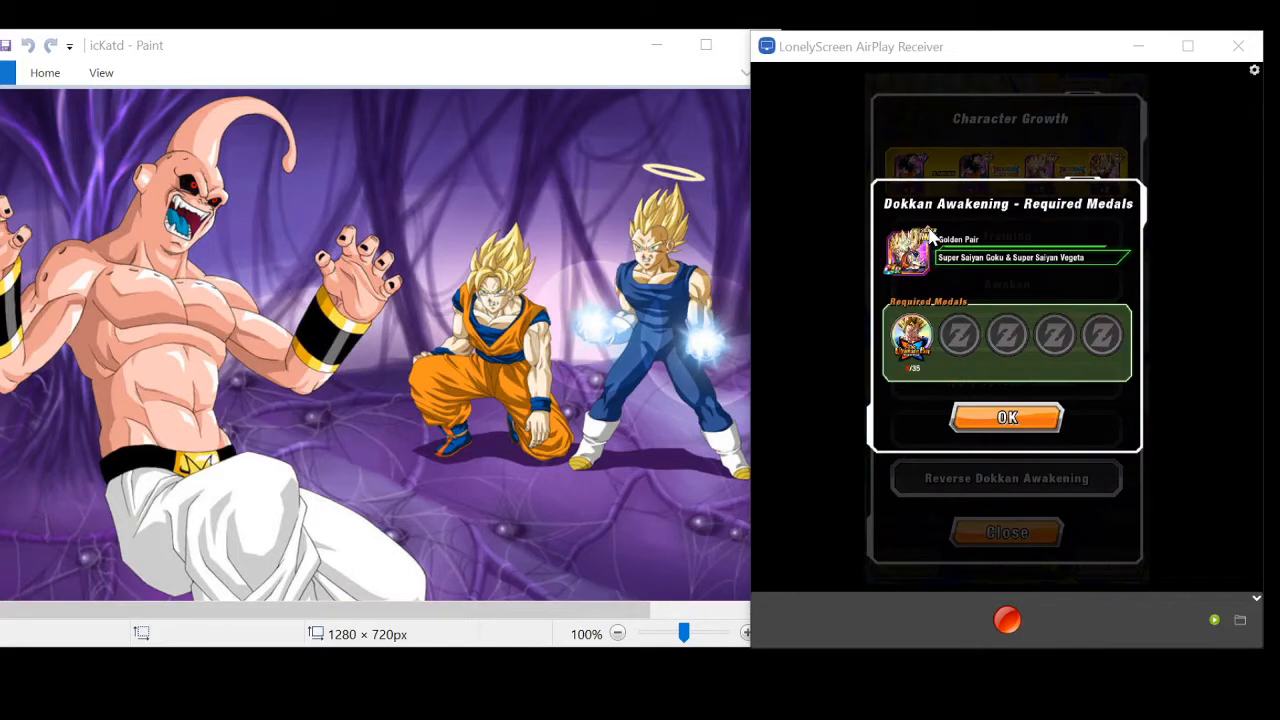
left_click(1005, 417)
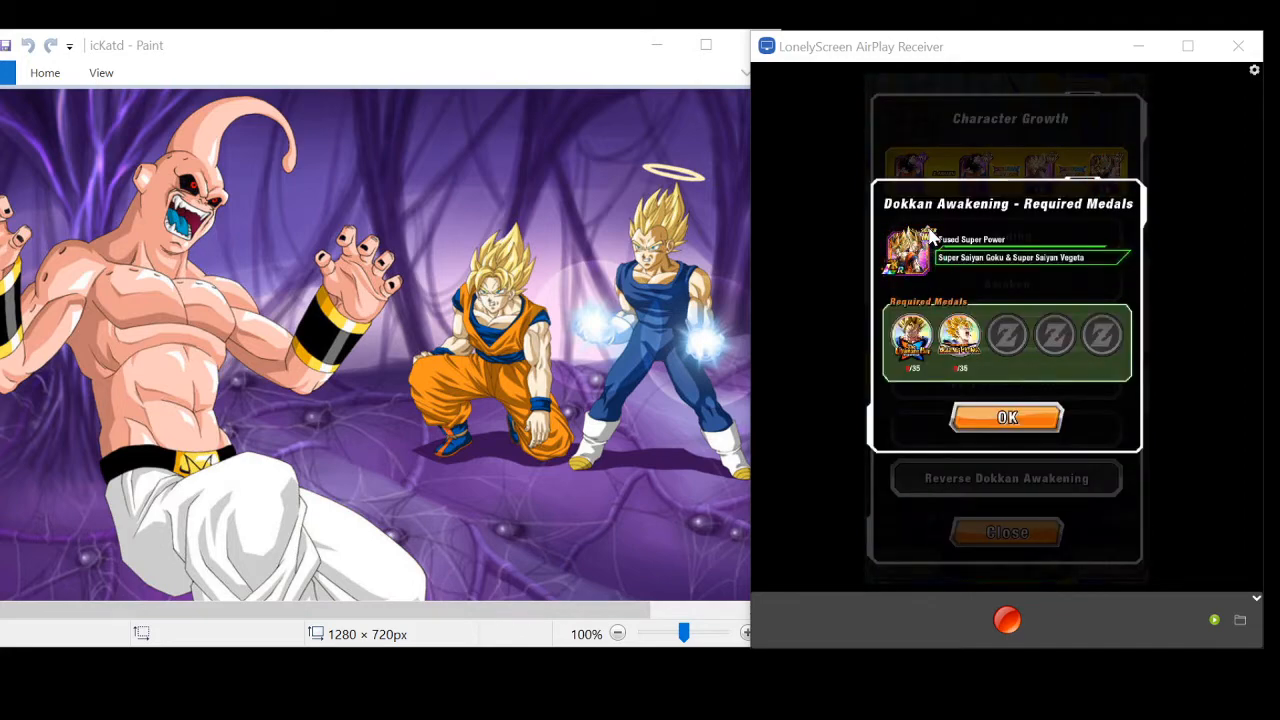
left_click(1005, 417)
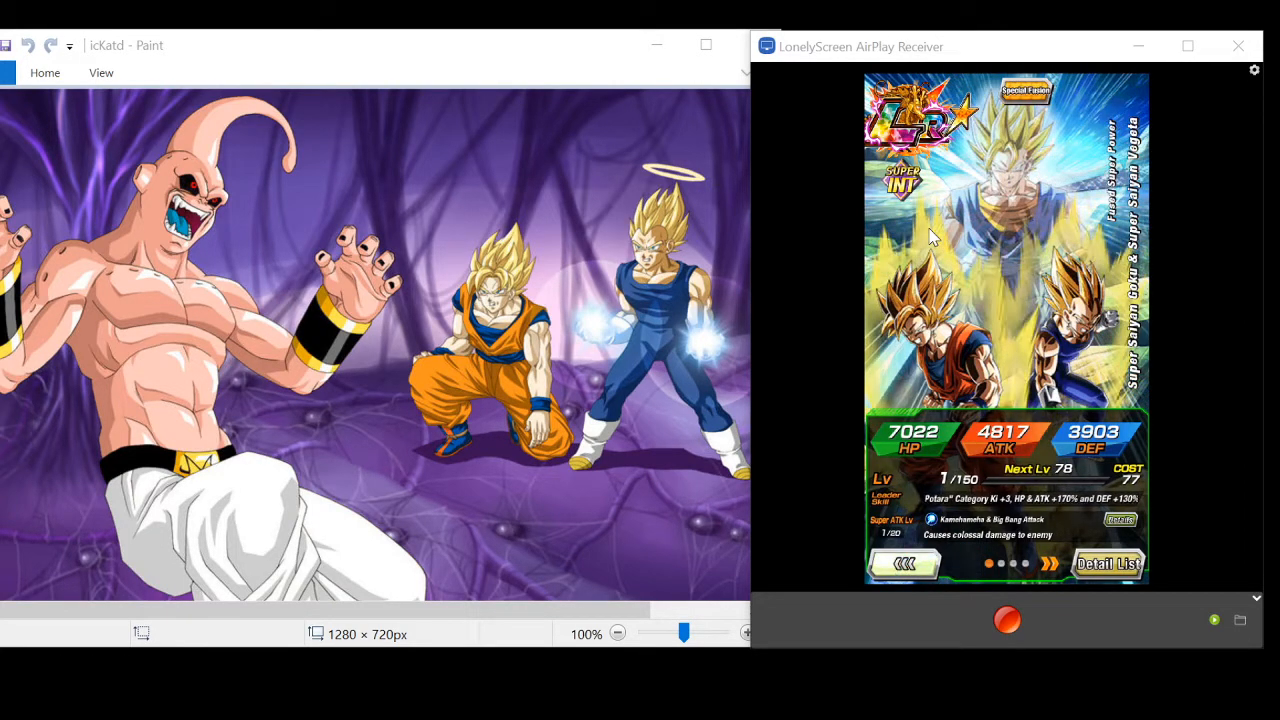